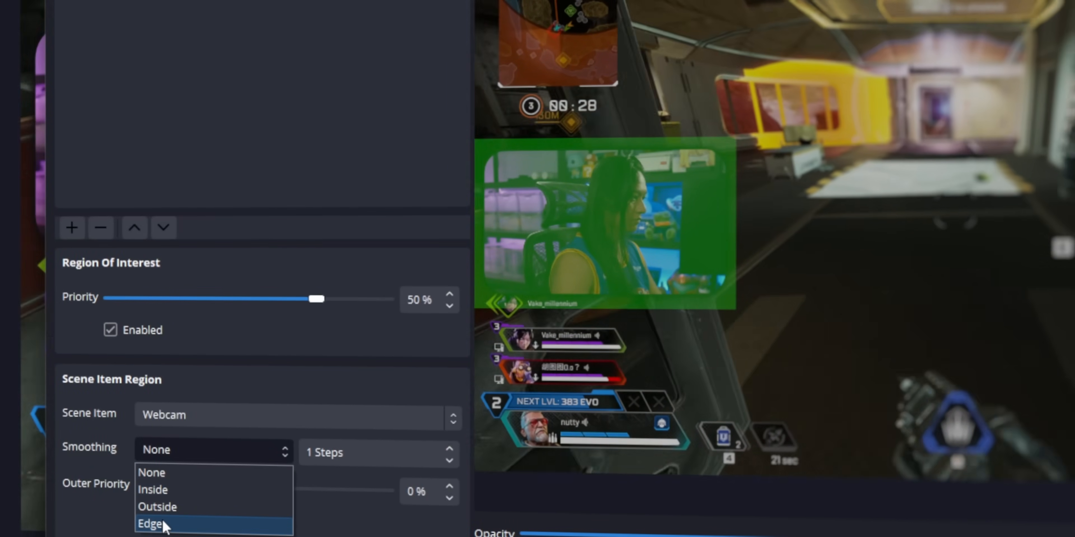
Step: Replace the Manual Region with a circular Center Focus region at 100% priority, 900 px radius
click(150, 524)
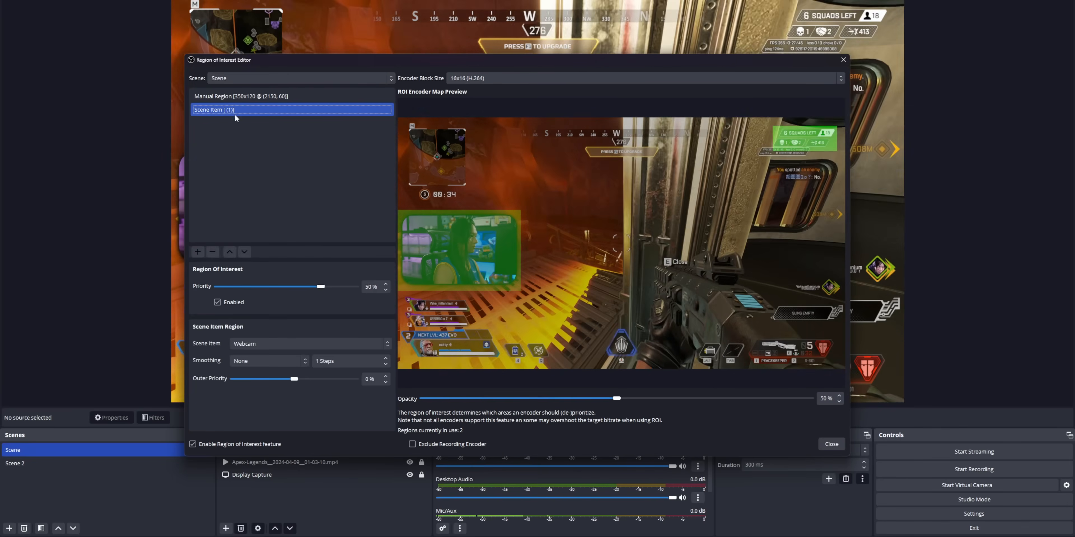
mouse_move(322, 308)
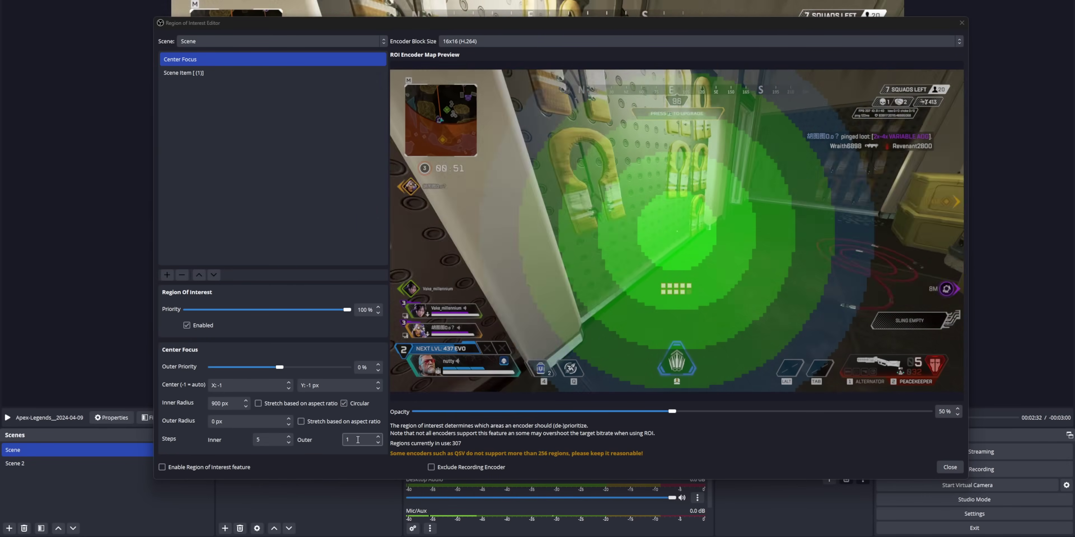
Step: Set Center Focus outer falloff to -100% priority, 100 px outer radius and 10 outer steps
click(949, 467)
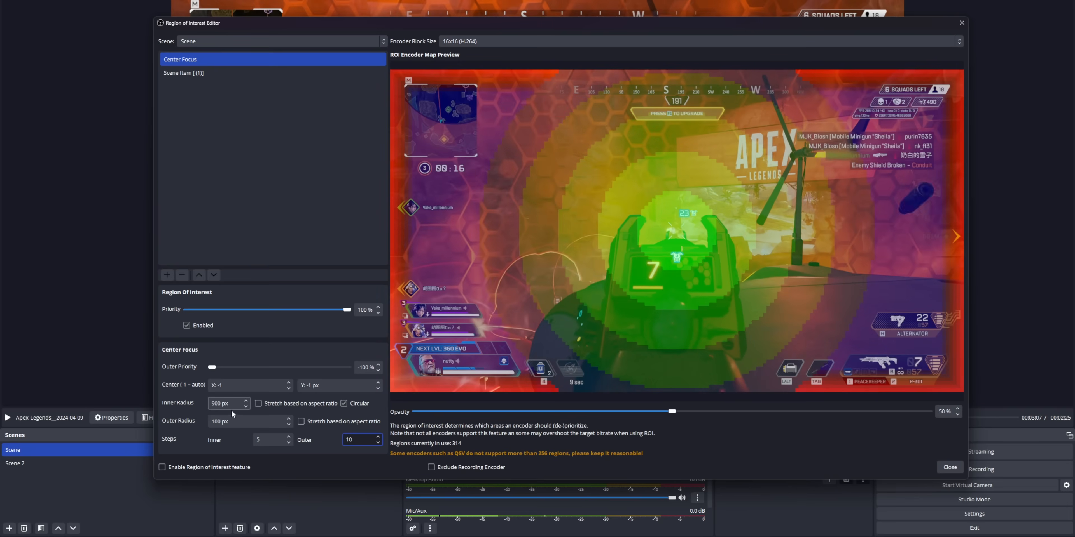
triple_click(246, 421)
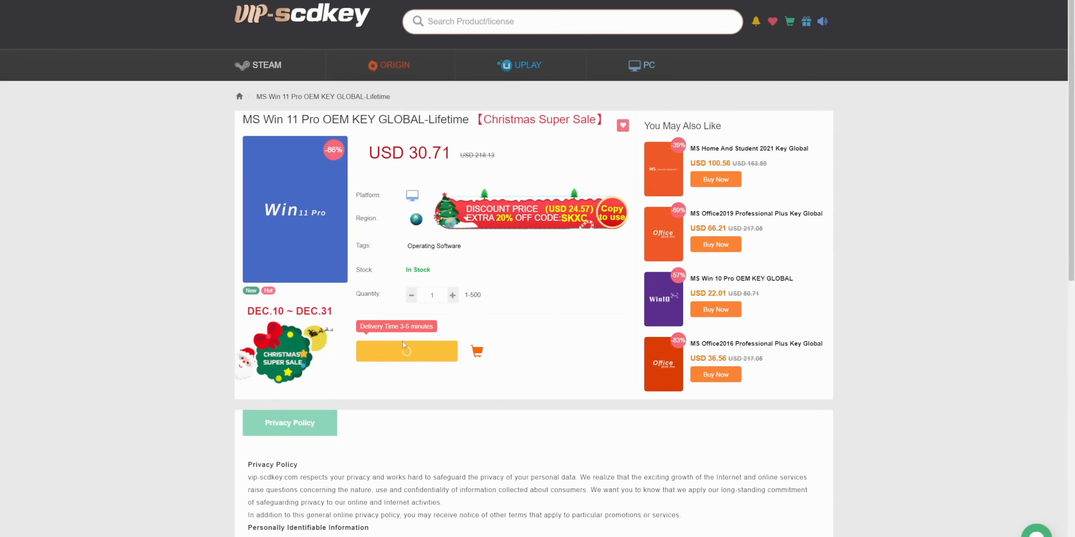
Step: Buy the Win 11 Pro OEM key with promo code nutty and pay the USD 21.50 order
click(407, 351)
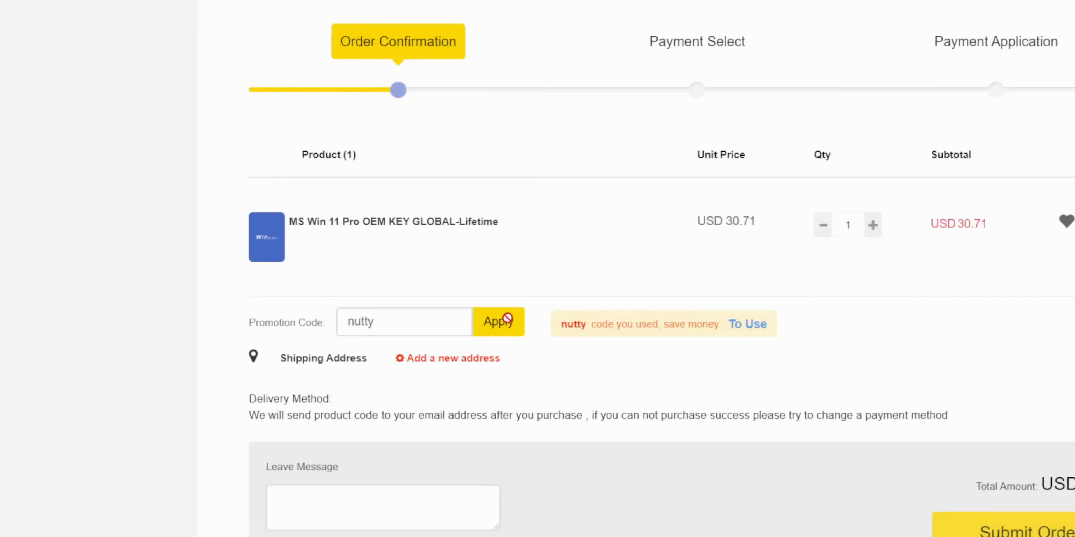
click(498, 321)
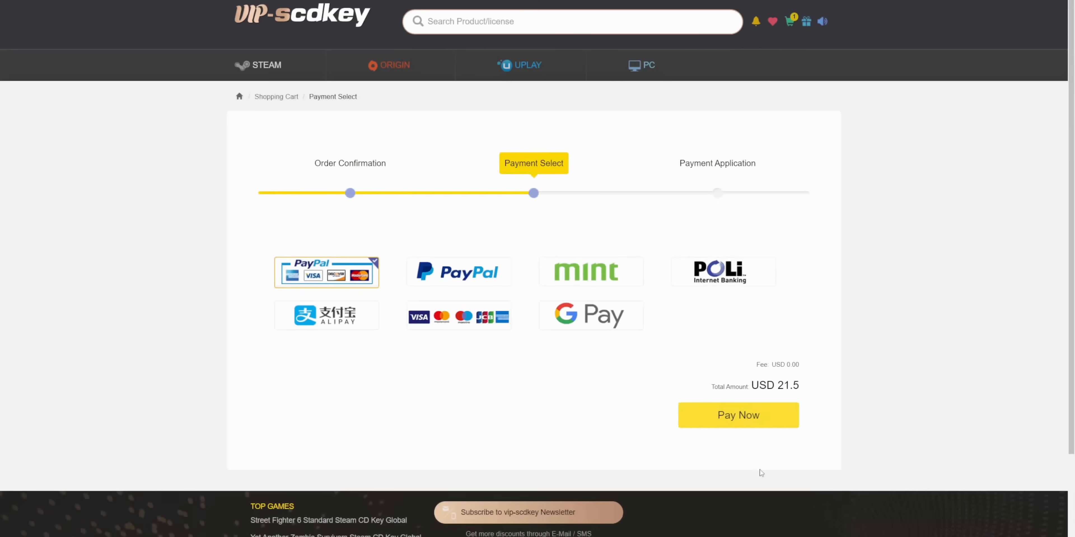
mouse_move(748, 425)
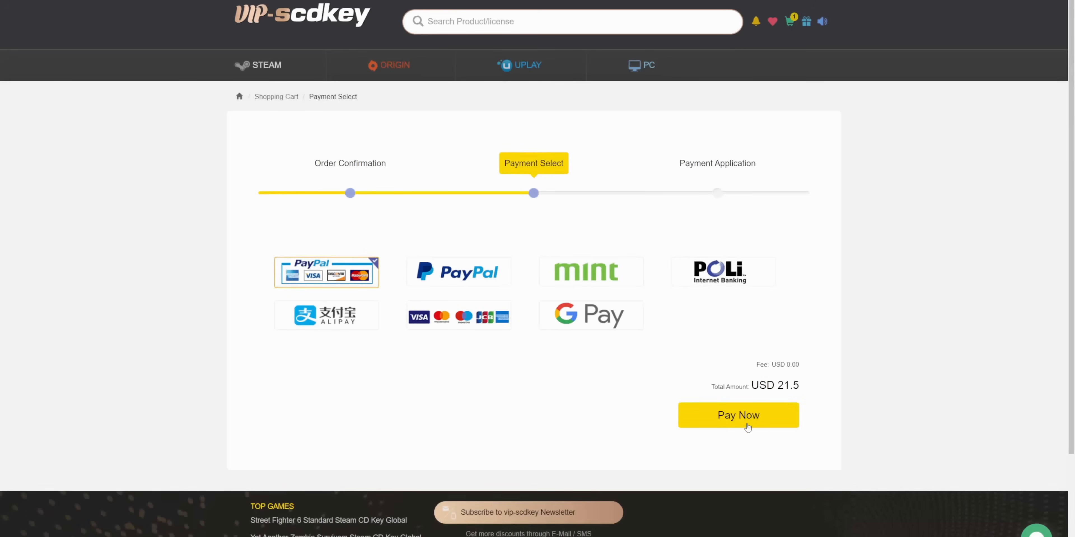
click(738, 415)
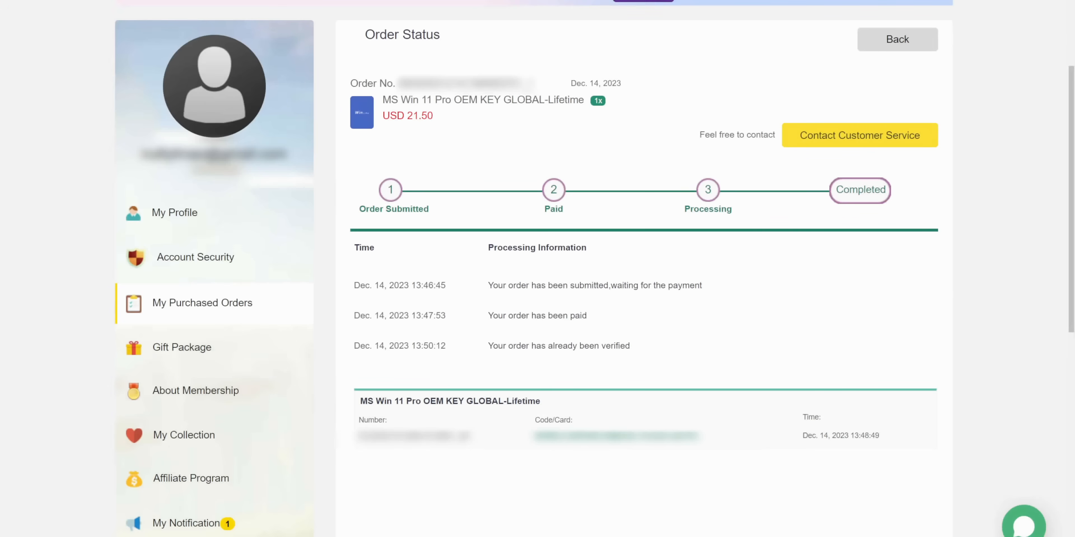